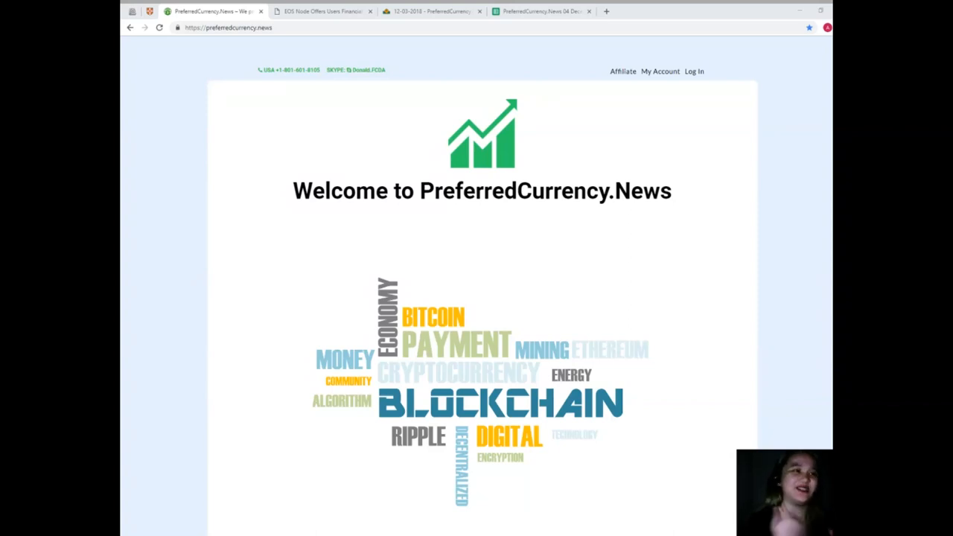
Step: Switch to the 'EOS Node Offers Users Financial Rewards' article and scroll into its body
{"action": "left_click", "coordinate": [321, 10]}
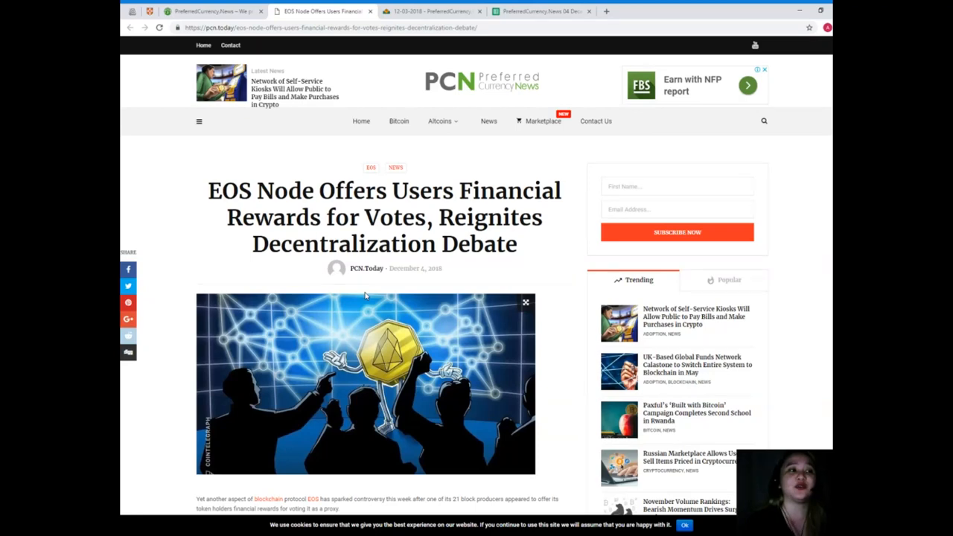
{"action": "scroll", "scroll_direction": "down", "scroll_amount": 3}
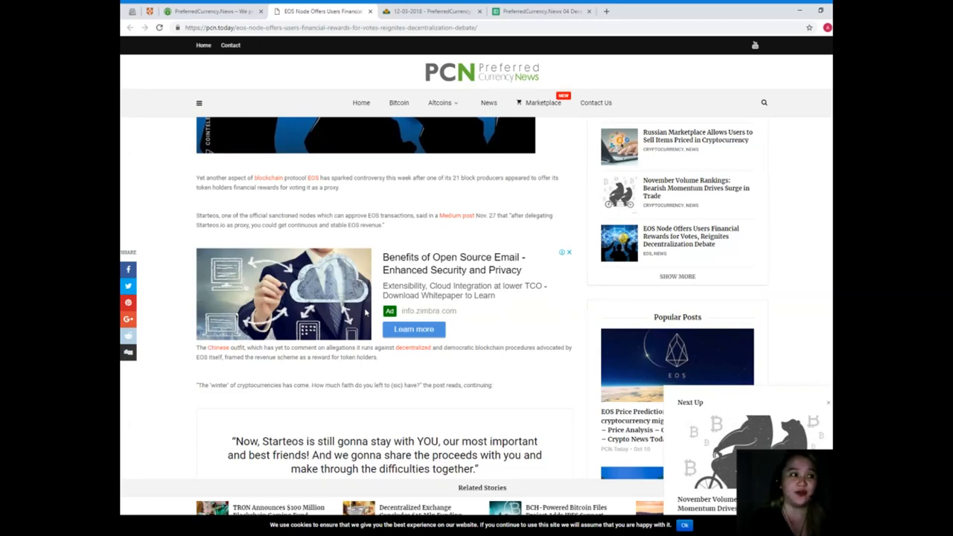
{"action": "scroll", "scroll_direction": "down", "scroll_amount": 3}
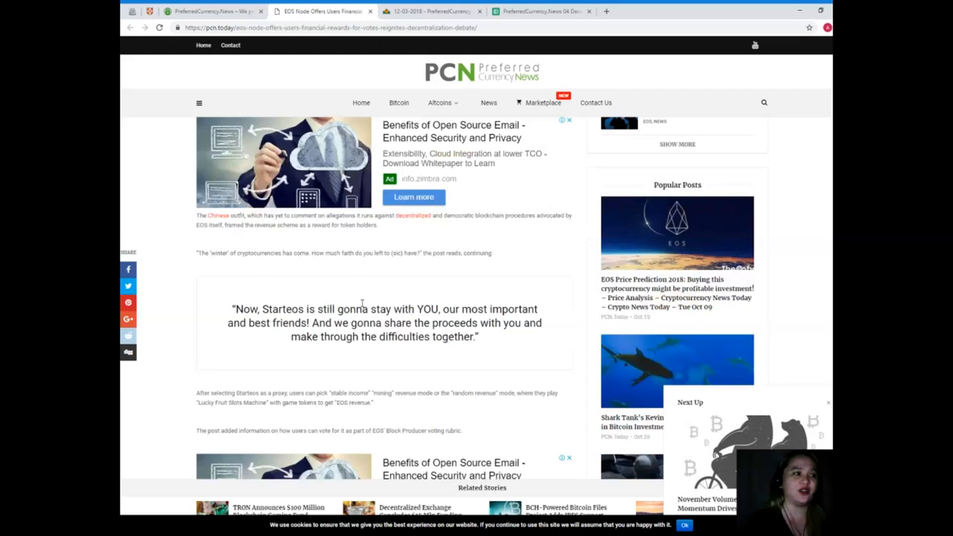
{"action": "scroll", "scroll_direction": "down", "scroll_amount": 3}
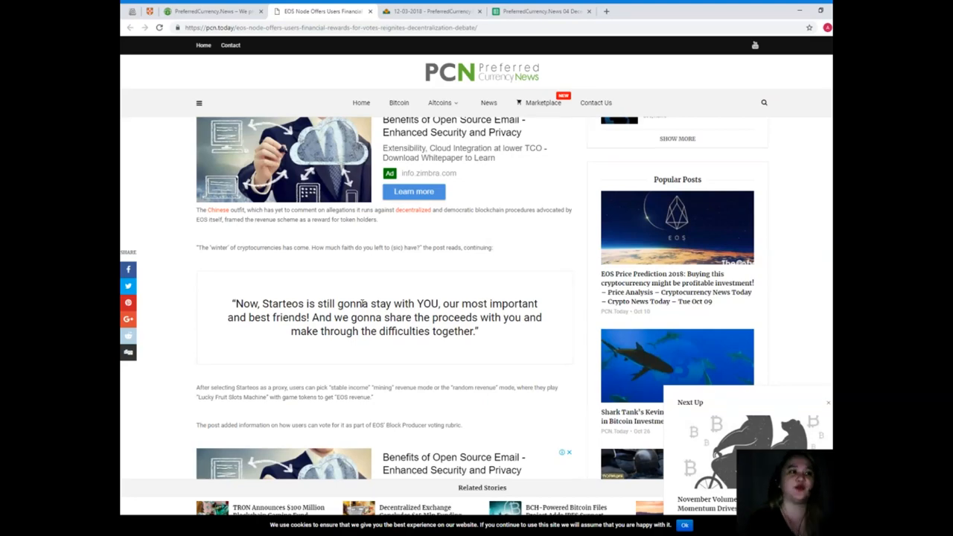
{"action": "scroll", "scroll_direction": "down", "scroll_amount": 3}
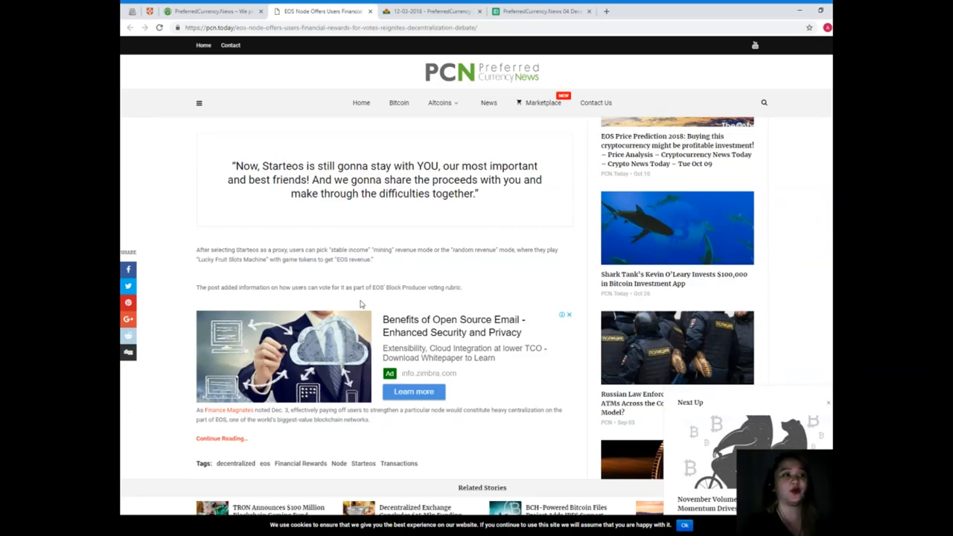
{"action": "scroll", "scroll_direction": "down", "scroll_amount": 3}
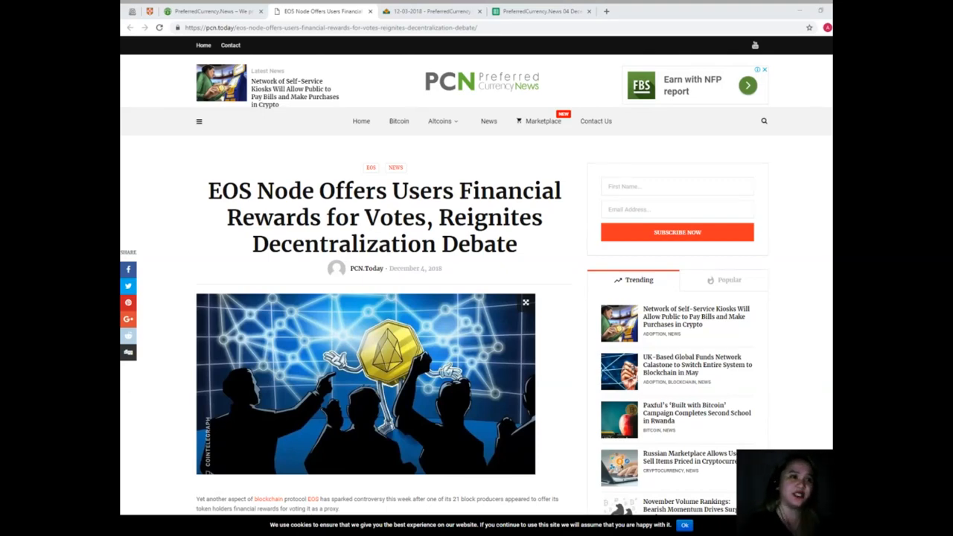
Step: Scroll further down the EOS article before leaving it
{"action": "scroll", "scroll_direction": "down", "scroll_amount": 3}
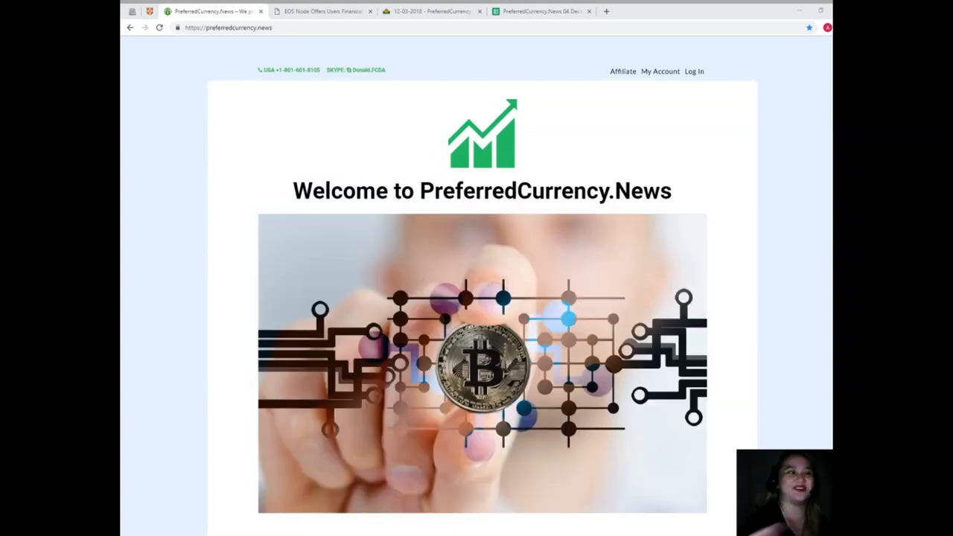
Step: View the Subscribe Now section, then switch to the AWeber 04 December 2018 newsletter archive
{"action": "scroll", "scroll_direction": "down", "scroll_amount": 3}
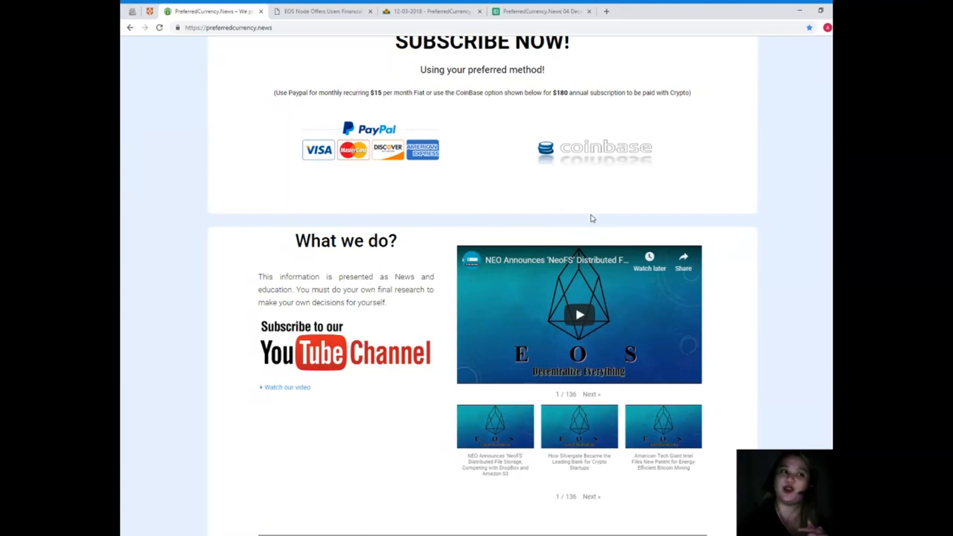
{"action": "scroll", "scroll_direction": "up", "scroll_amount": 3}
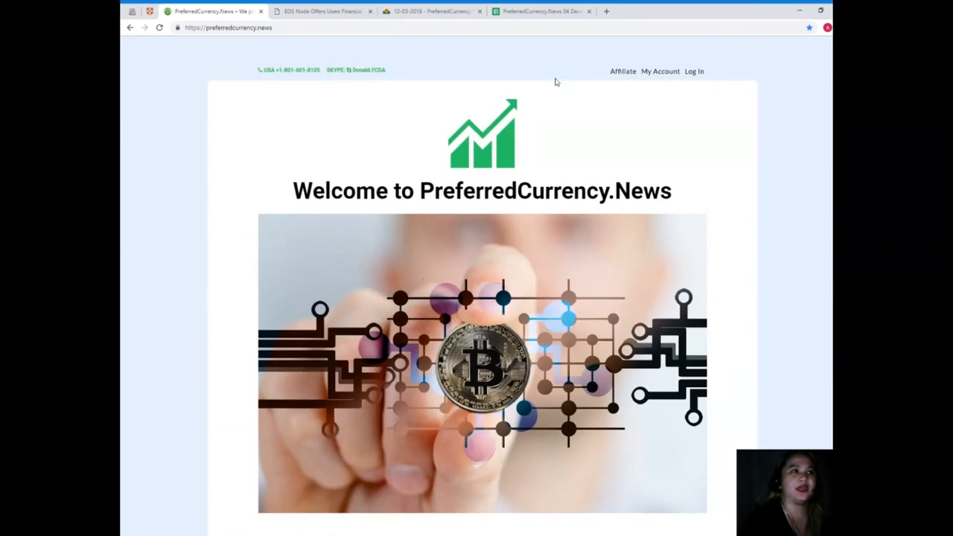
{"action": "left_click", "coordinate": [432, 10]}
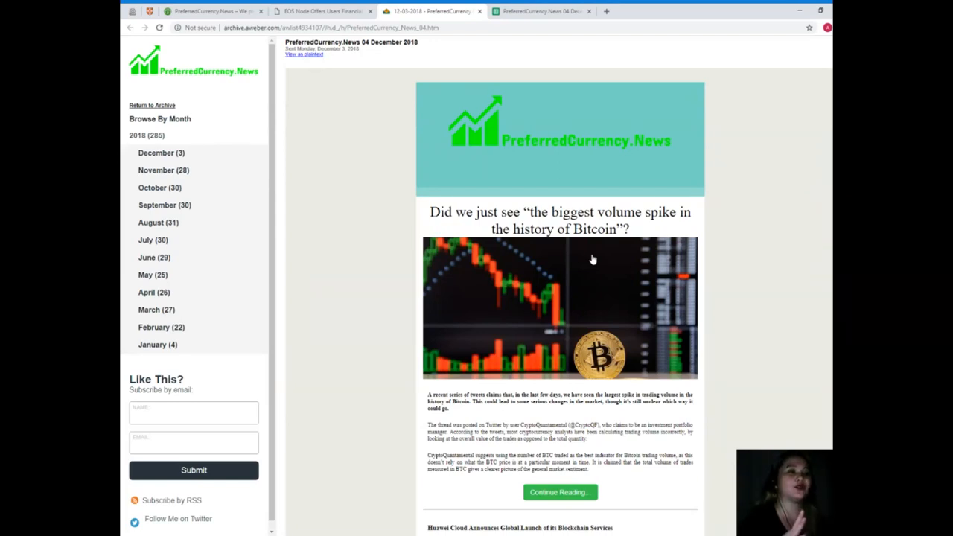
{"action": "scroll", "scroll_direction": "down", "scroll_amount": 3}
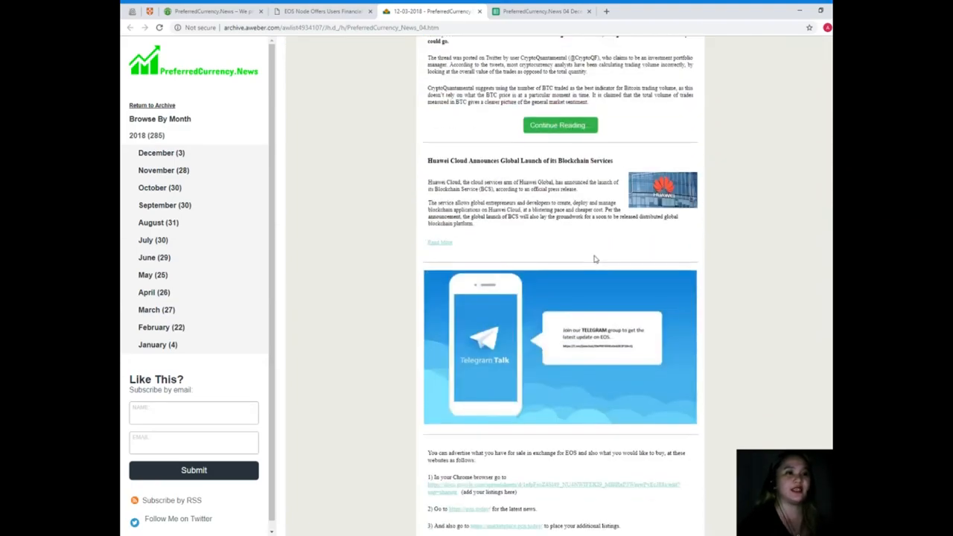
{"action": "scroll", "scroll_direction": "down", "scroll_amount": 3}
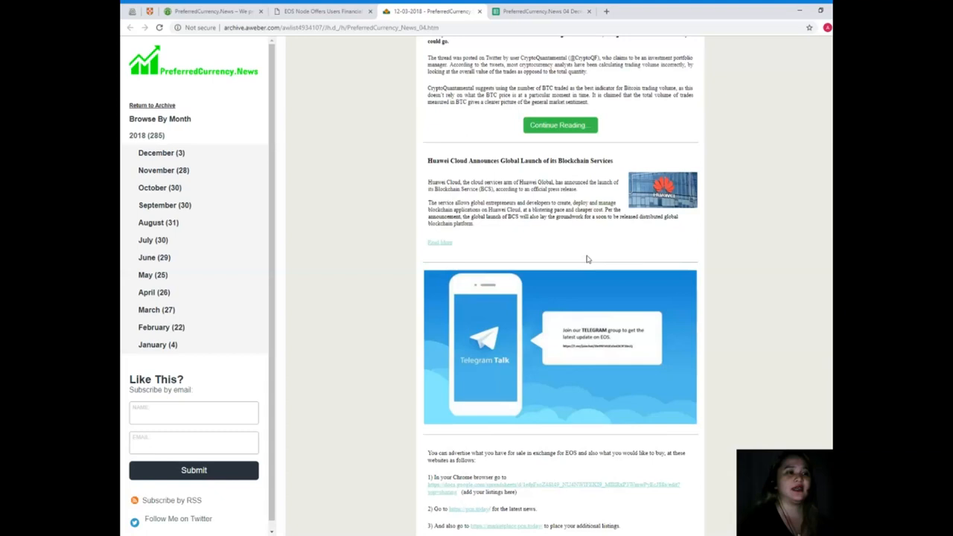
{"action": "scroll", "scroll_direction": "down", "scroll_amount": 3}
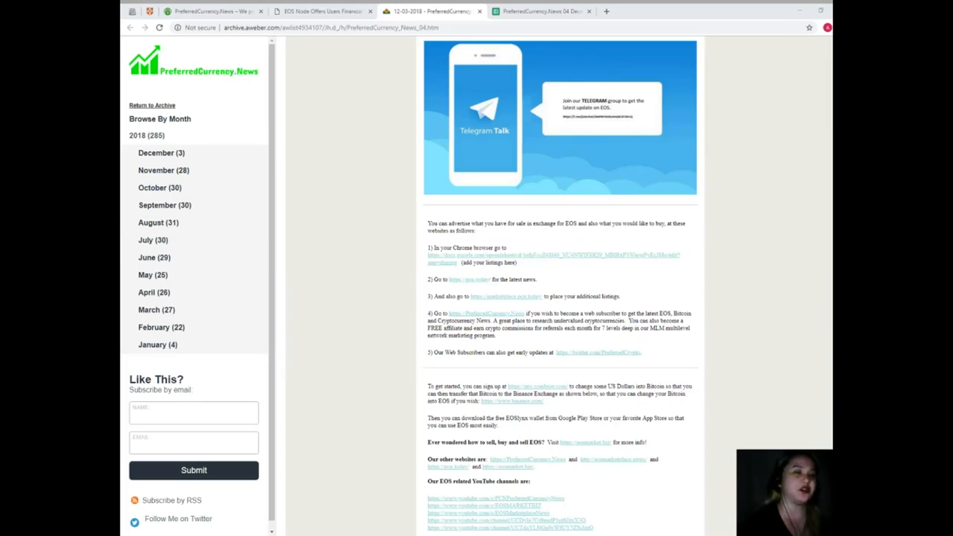
{"action": "scroll", "scroll_direction": "down", "scroll_amount": 3}
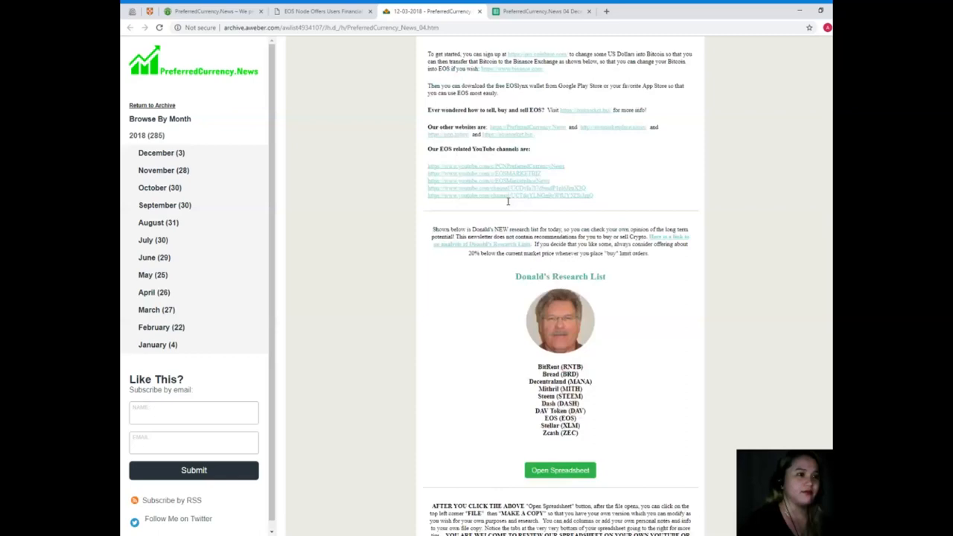
{"action": "scroll", "scroll_direction": "down", "scroll_amount": 3}
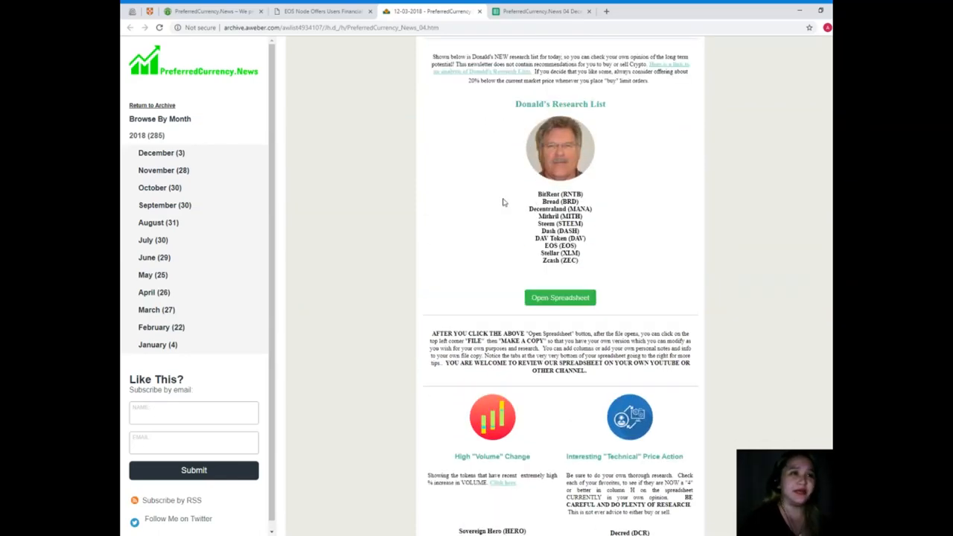
{"action": "scroll", "scroll_direction": "down", "scroll_amount": 3}
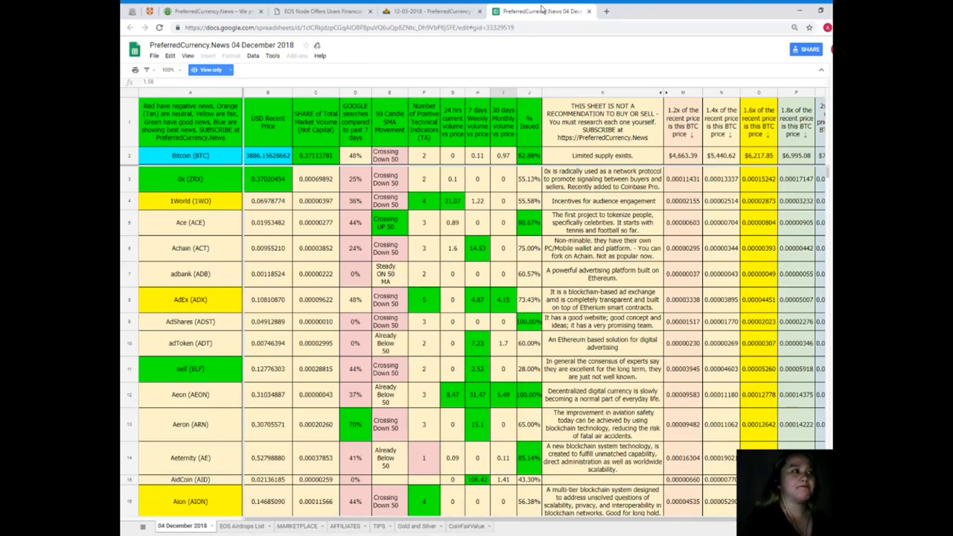
{"action": "mouse_move", "coordinate": [546, 9]}
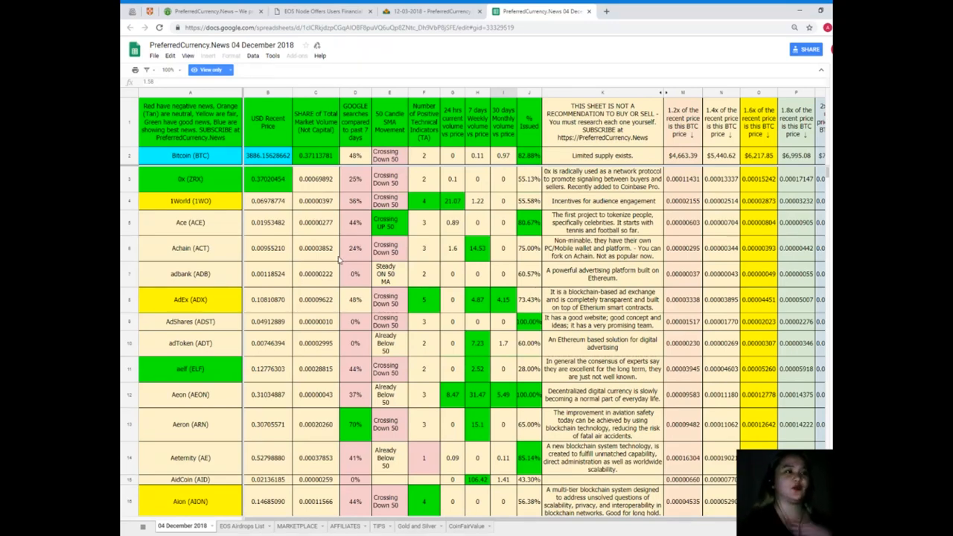
{"action": "mouse_move", "coordinate": [334, 256]}
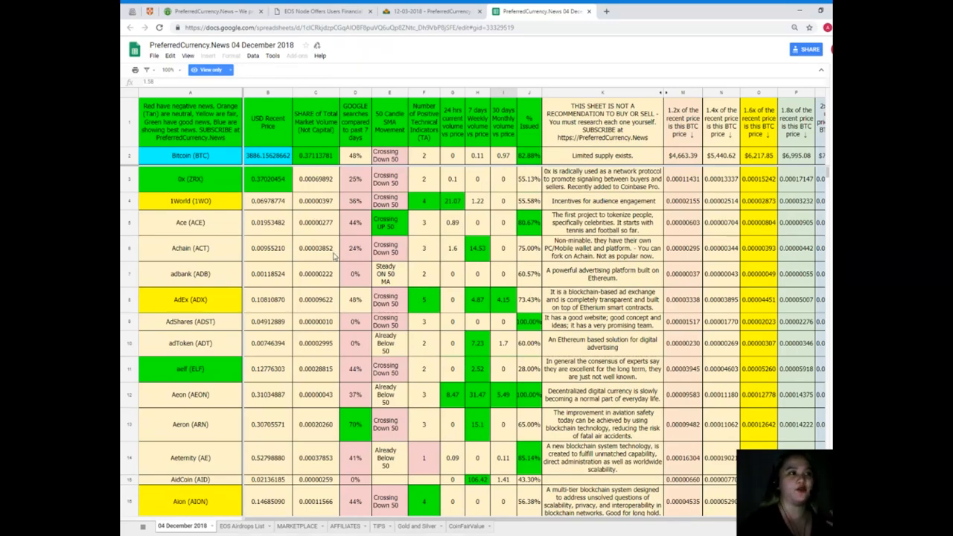
Step: Select the Bitcoin row in the 04 December 2018 coin-status sheet
{"action": "left_click", "coordinate": [191, 154]}
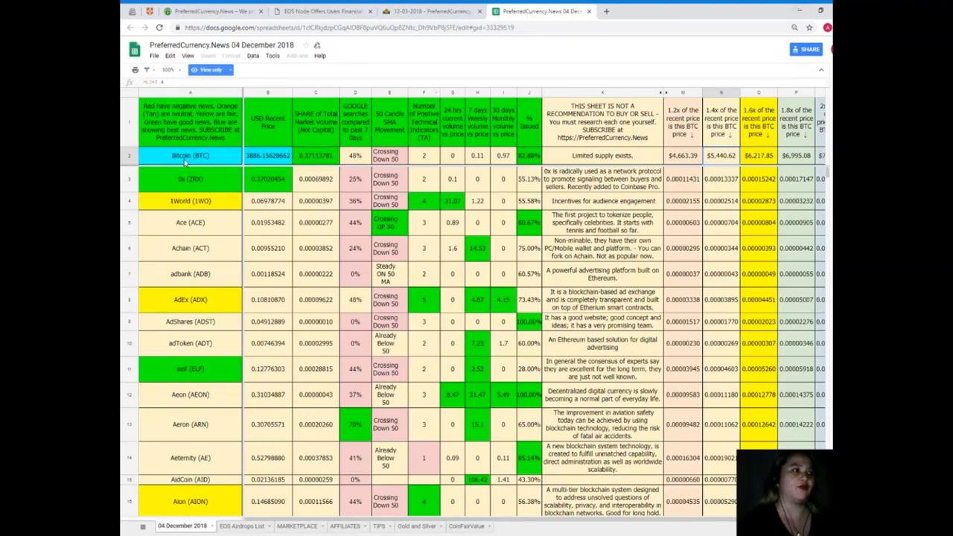
{"action": "left_click", "coordinate": [190, 155]}
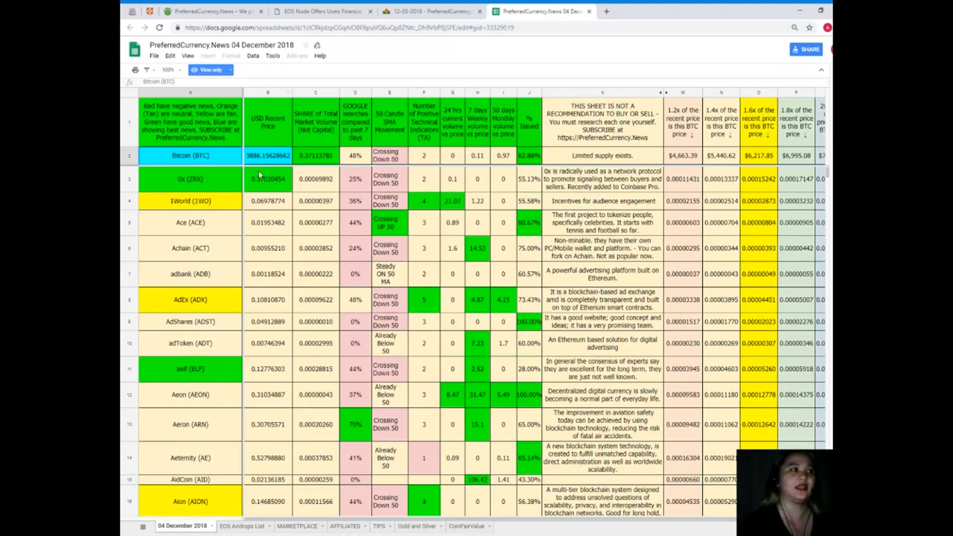
{"action": "left_click", "coordinate": [268, 155]}
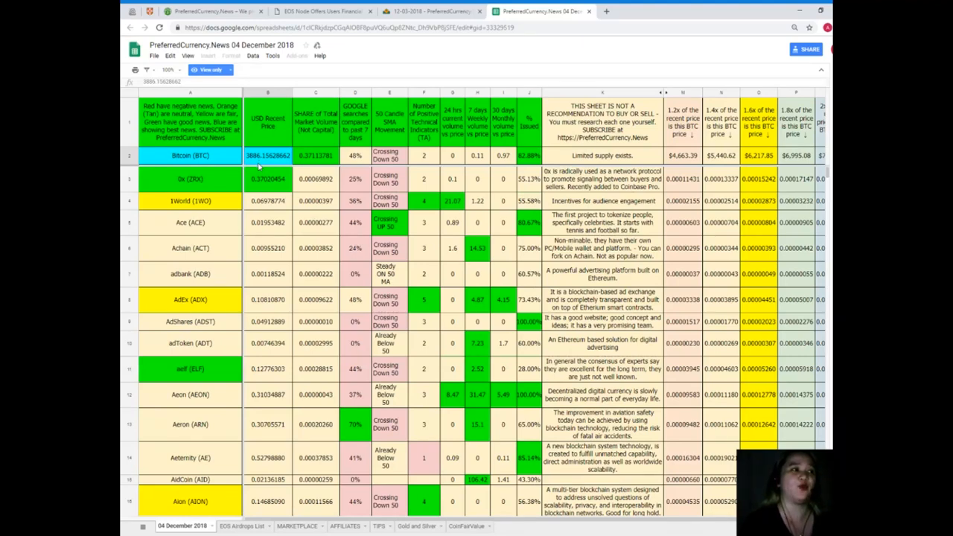
{"action": "mouse_move", "coordinate": [262, 167]}
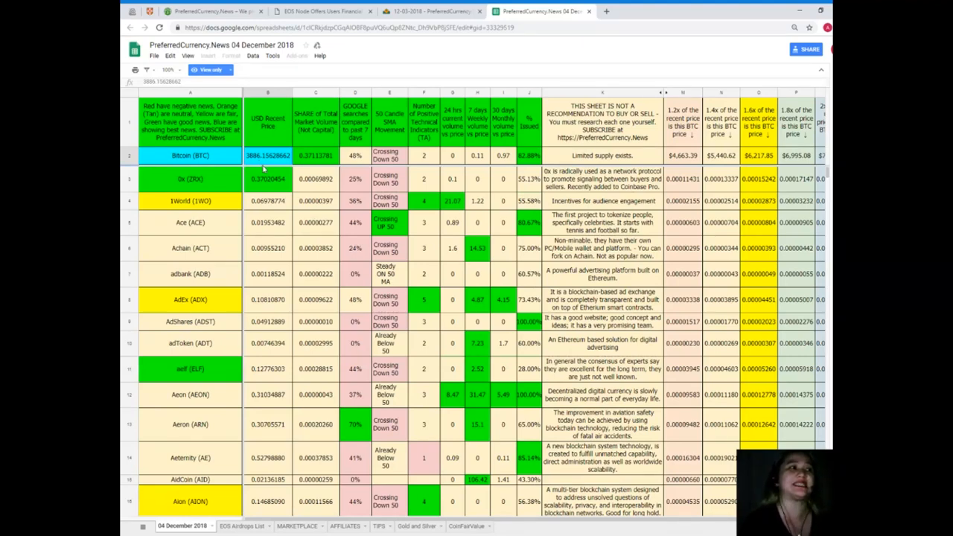
{"action": "mouse_move", "coordinate": [301, 132]}
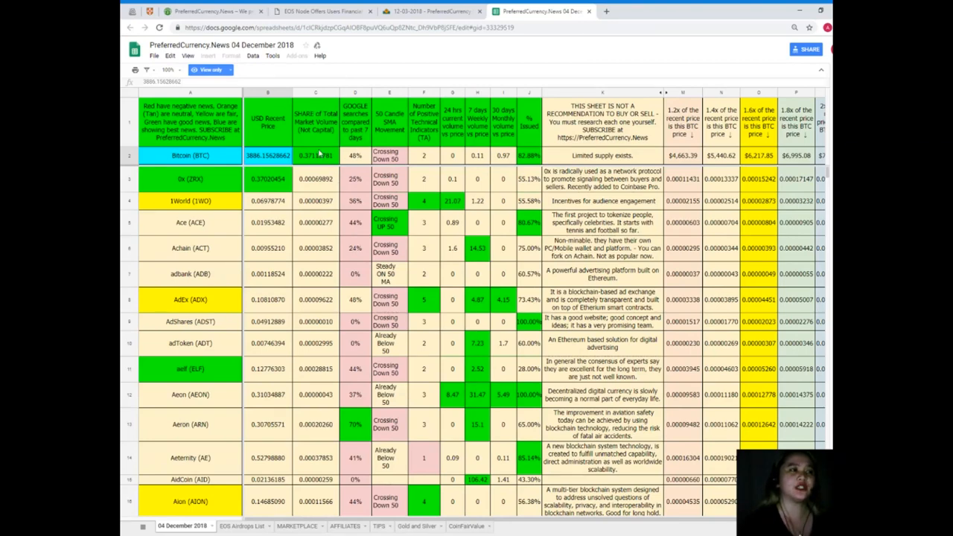
{"action": "left_click", "coordinate": [354, 155]}
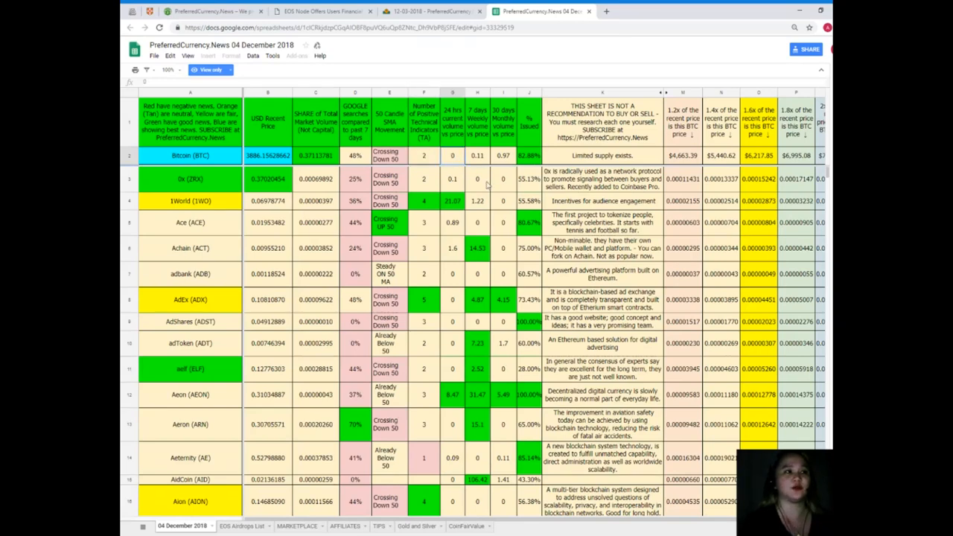
{"action": "mouse_move", "coordinate": [529, 133]}
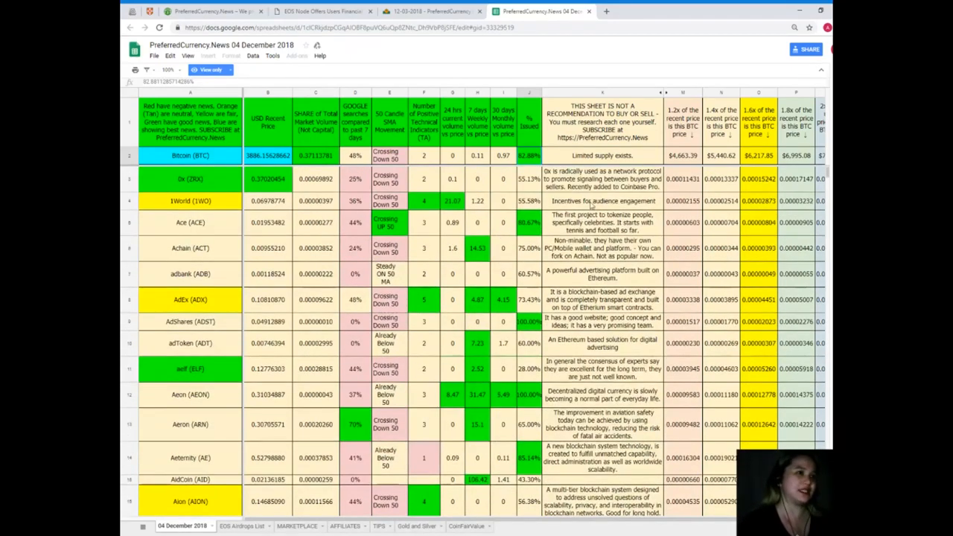
Step: Scroll the coin list and search with Ctrl+F to reach the EOS row
{"action": "scroll", "scroll_direction": "down", "scroll_amount": 3}
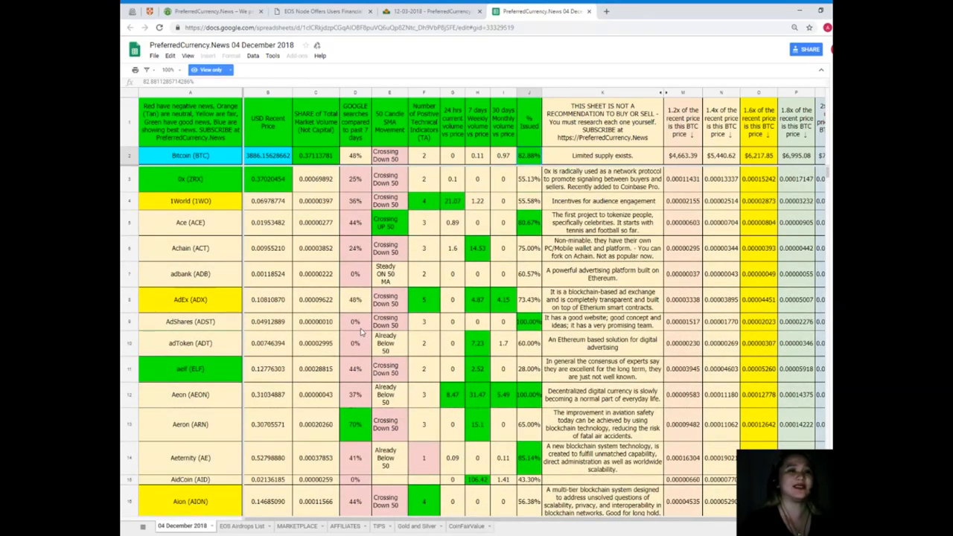
{"action": "scroll", "scroll_direction": "down", "scroll_amount": 3}
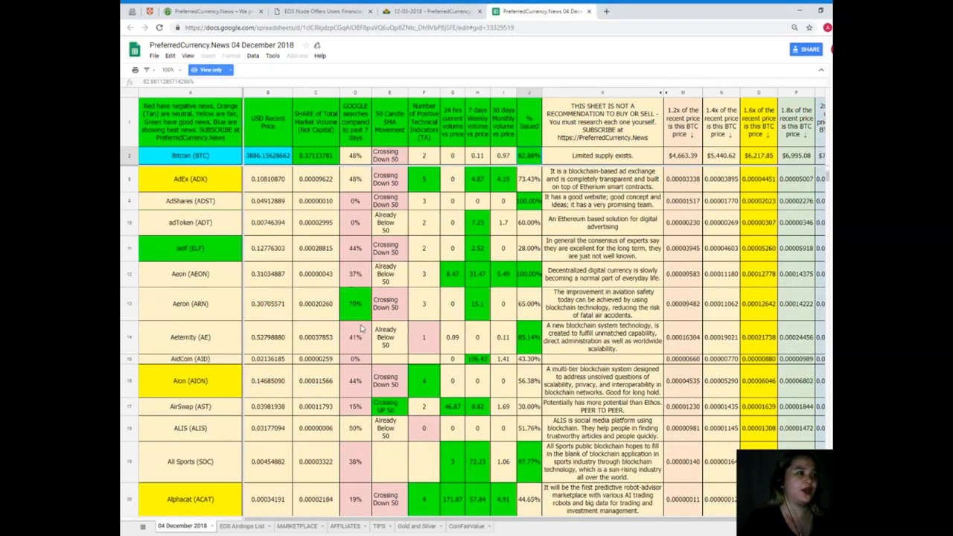
{"action": "scroll", "scroll_direction": "down", "scroll_amount": 3}
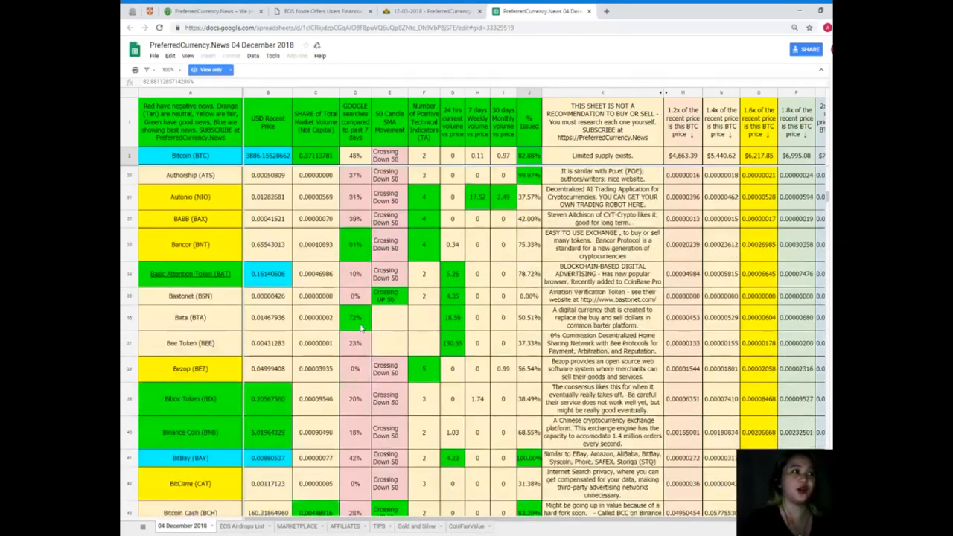
{"action": "scroll", "scroll_direction": "down", "scroll_amount": 3}
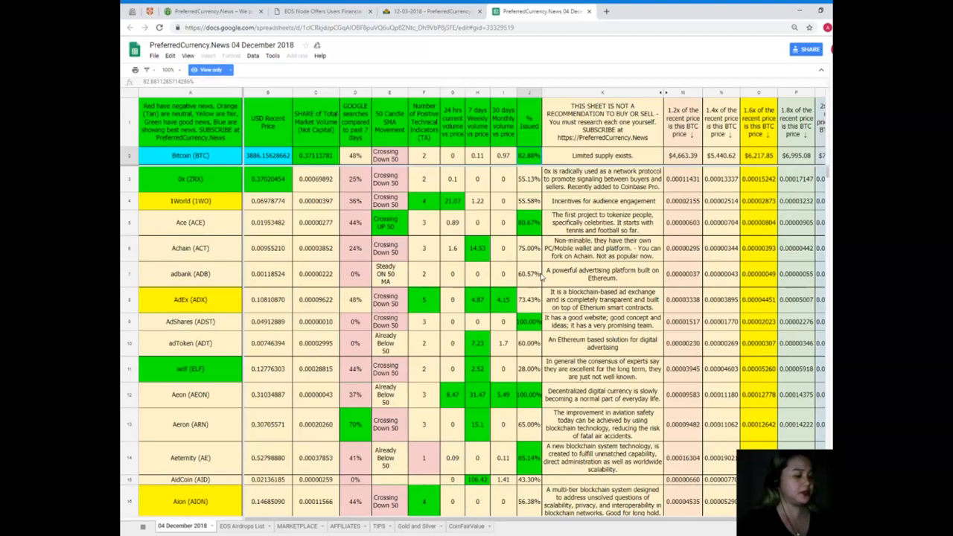
{"action": "key", "text": "ctrl+f"}
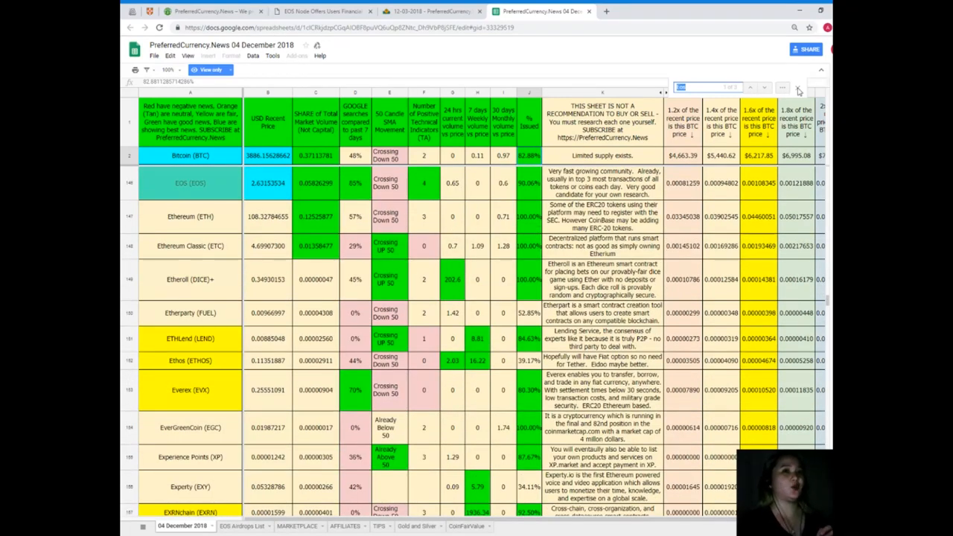
{"action": "left_click", "coordinate": [191, 183]}
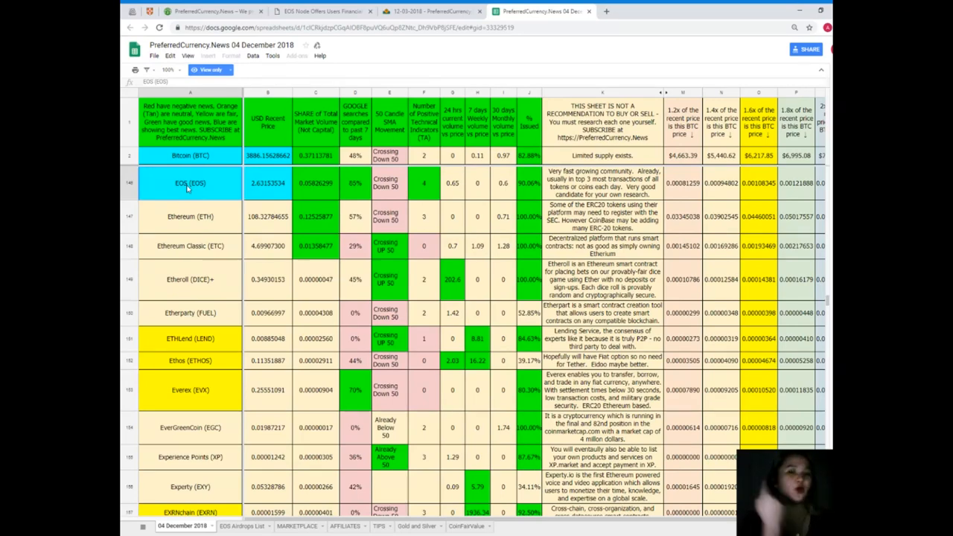
{"action": "mouse_move", "coordinate": [229, 216]}
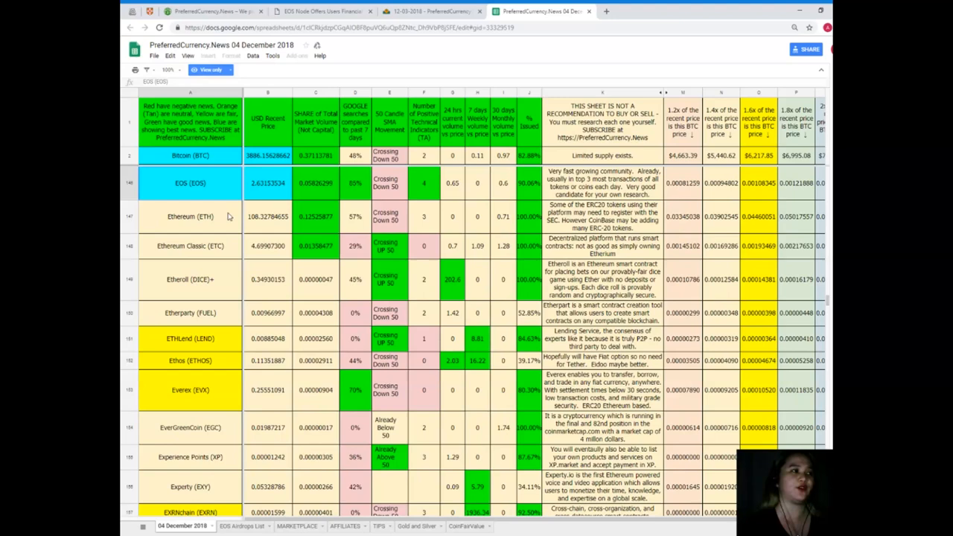
{"action": "mouse_move", "coordinate": [270, 191]}
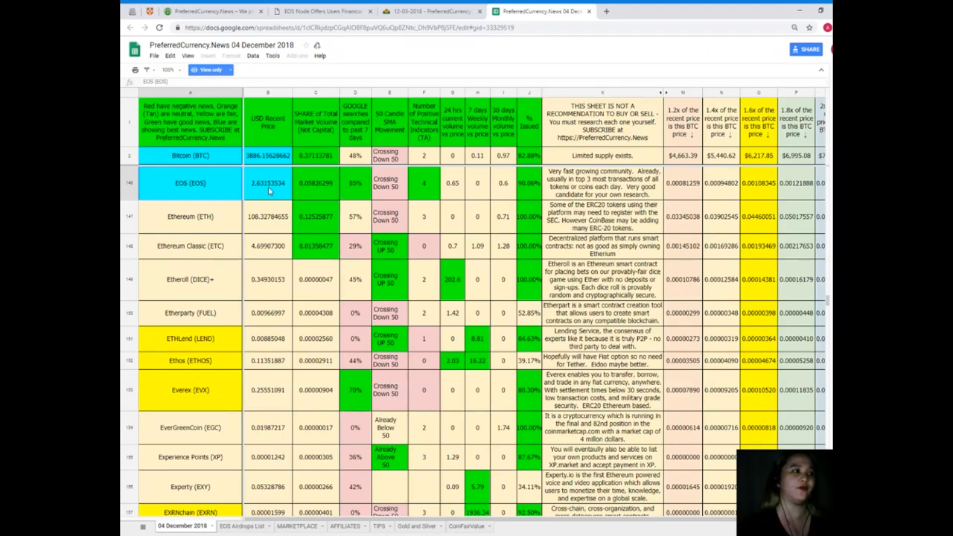
{"action": "mouse_move", "coordinate": [298, 173]}
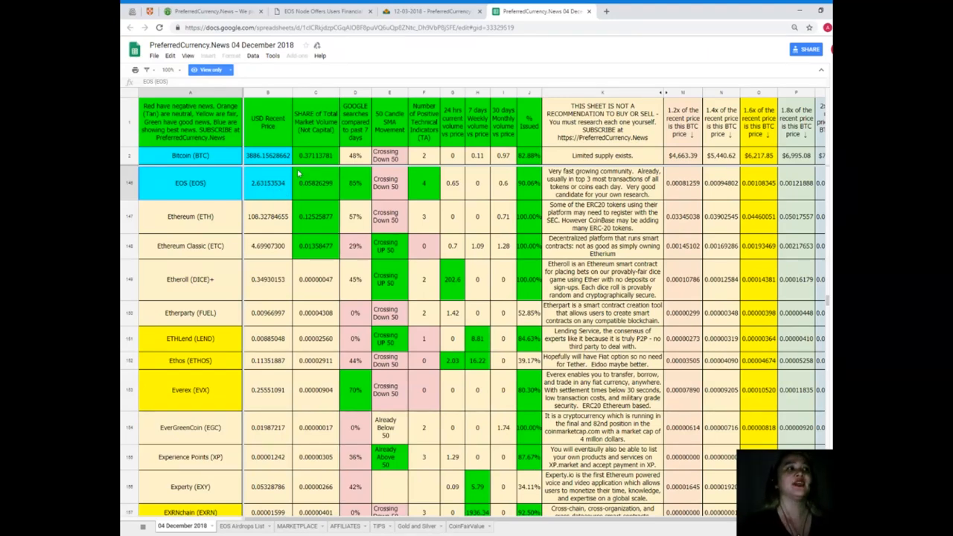
{"action": "mouse_move", "coordinate": [307, 192]}
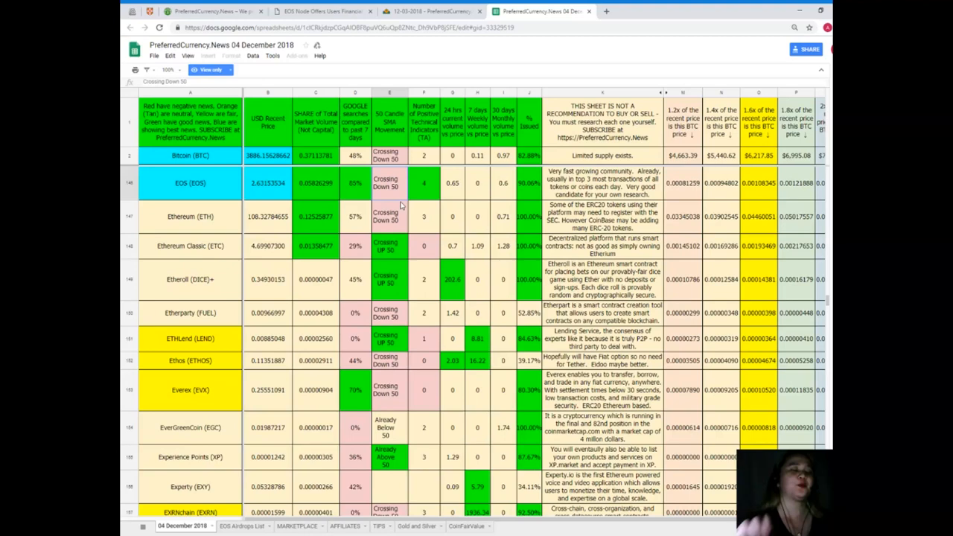
{"action": "left_click", "coordinate": [424, 183]}
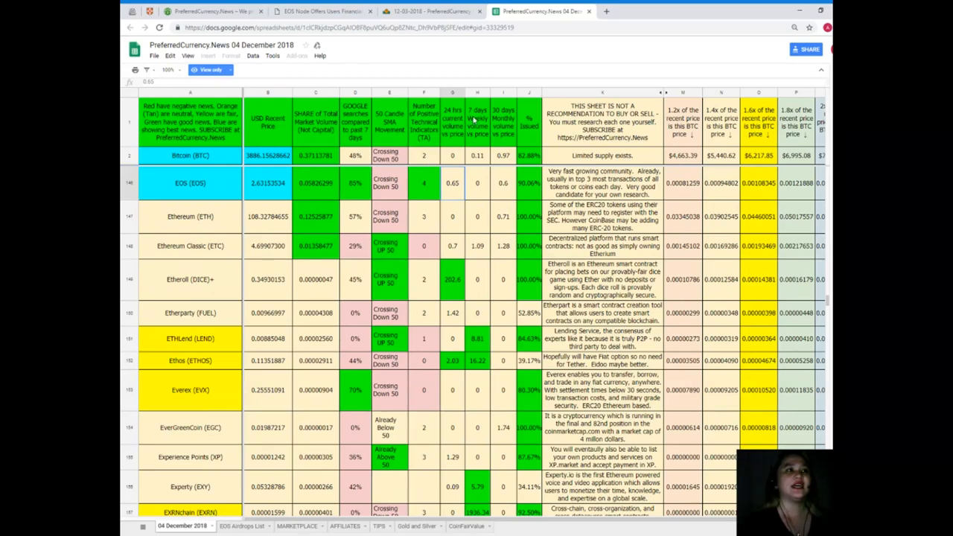
{"action": "left_click", "coordinate": [476, 183]}
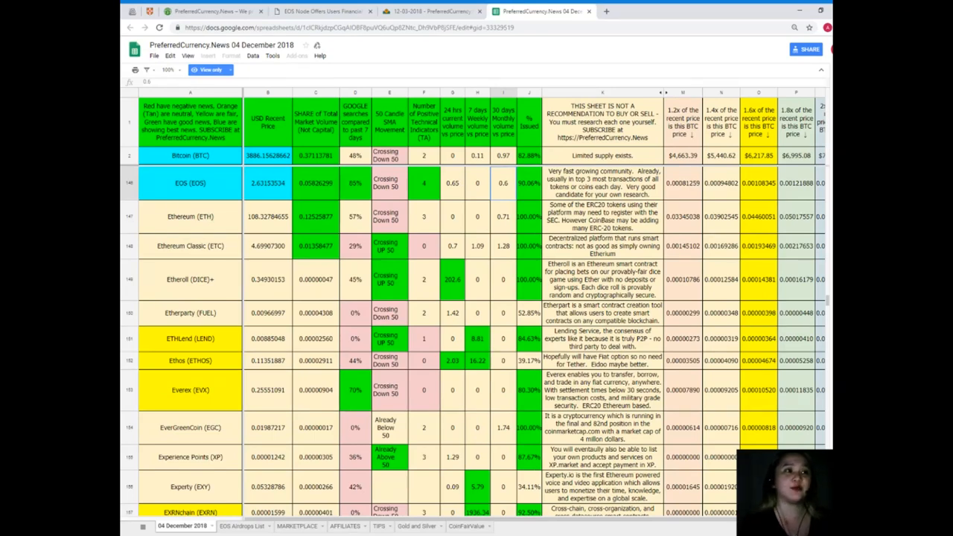
{"action": "mouse_move", "coordinate": [642, 286]}
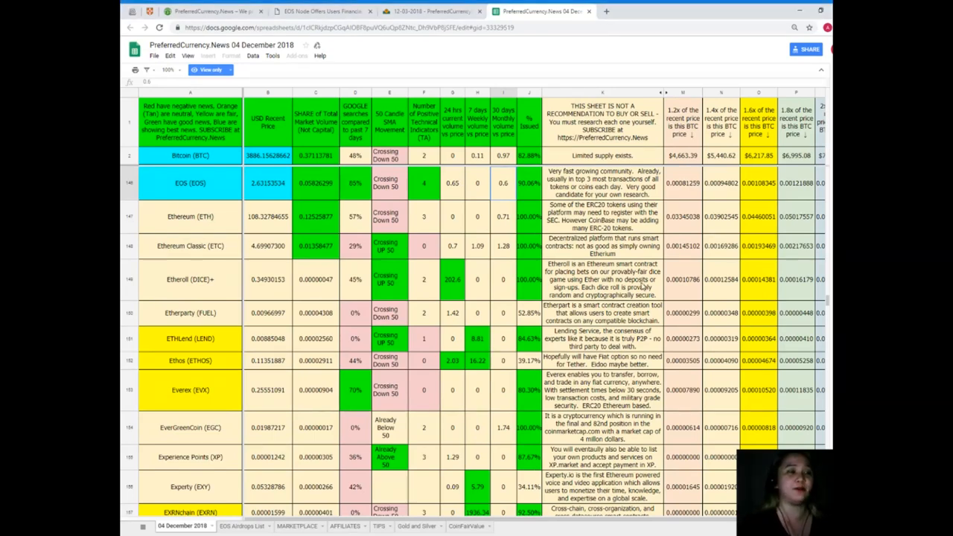
{"action": "left_click", "coordinate": [602, 280]}
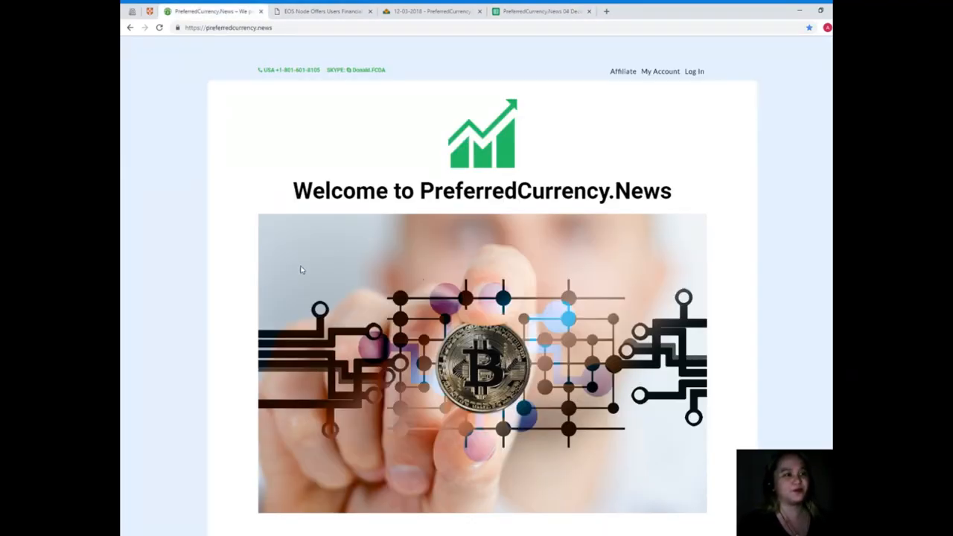
{"action": "mouse_move", "coordinate": [316, 289]}
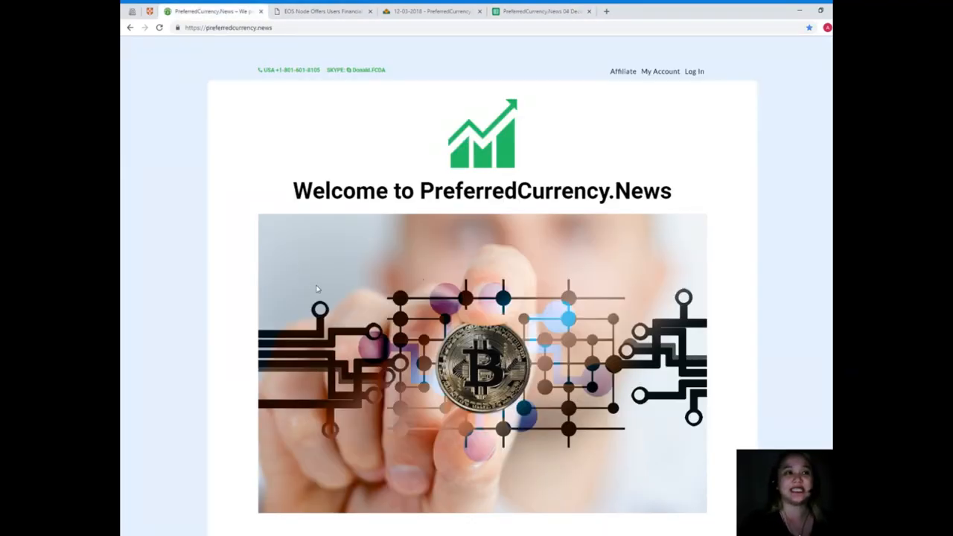
Step: Scroll the PreferredCurrency.News home page down toward its SUBSCRIBE NOW section
{"action": "scroll", "scroll_direction": "down", "scroll_amount": 3}
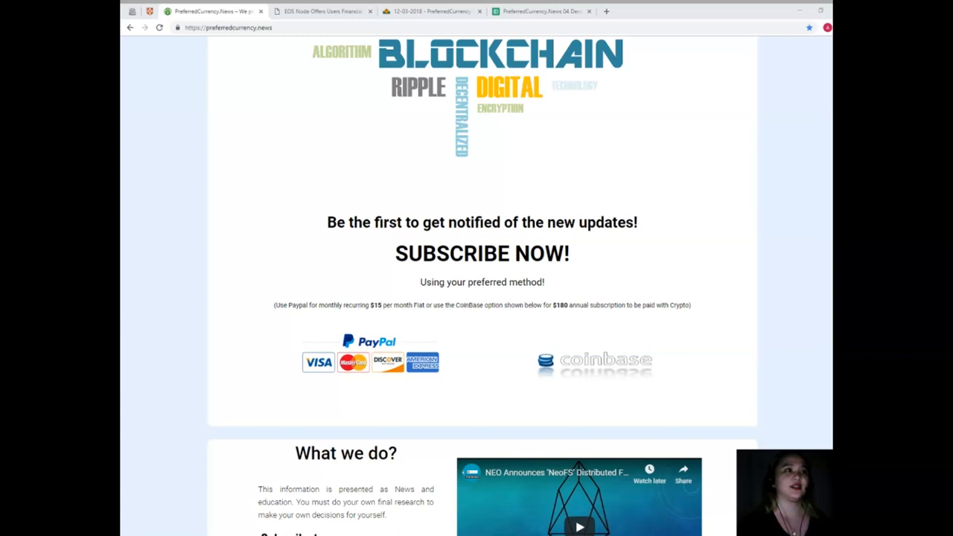
{"action": "left_click", "coordinate": [321, 11]}
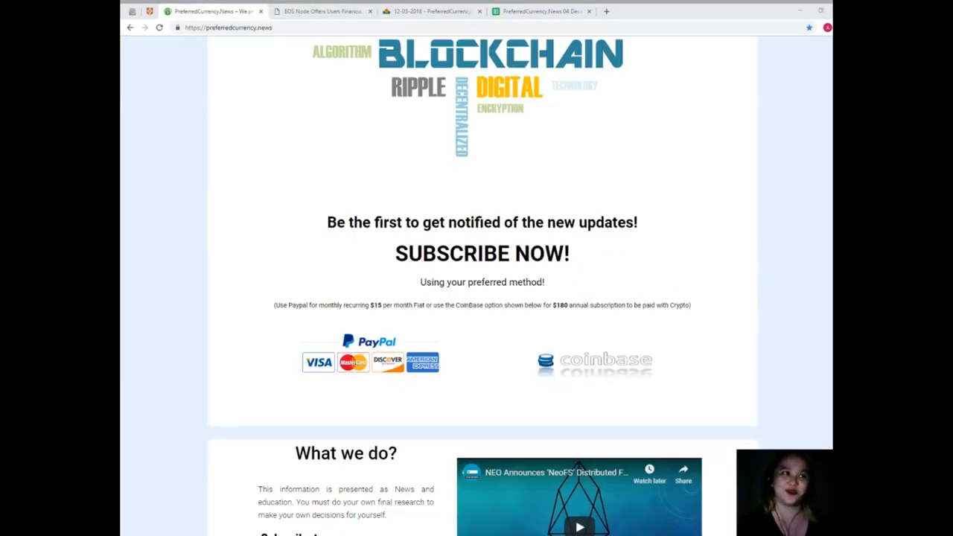
{"action": "scroll", "scroll_direction": "up", "scroll_amount": 3}
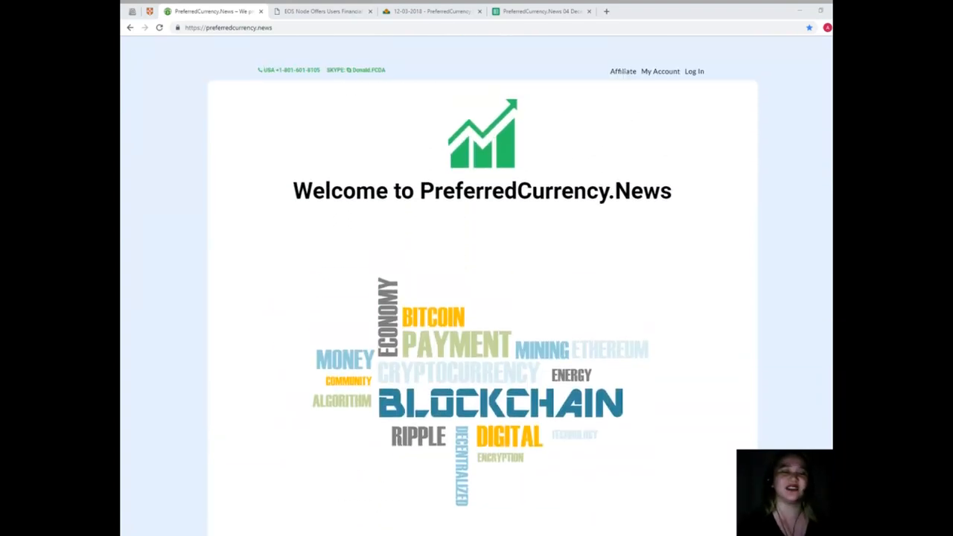